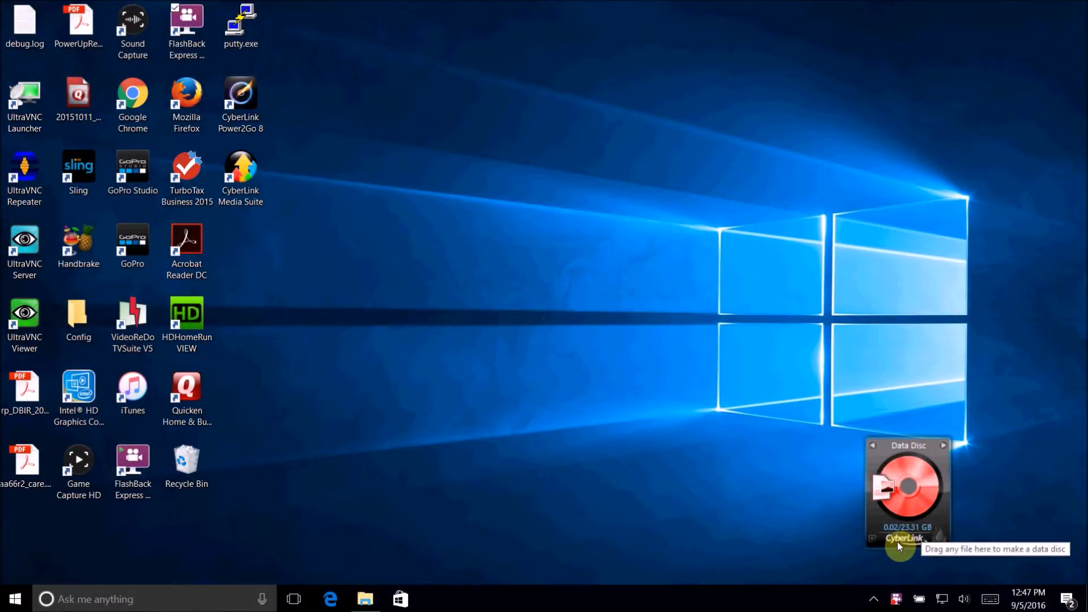
pyautogui.moveTo(947, 451)
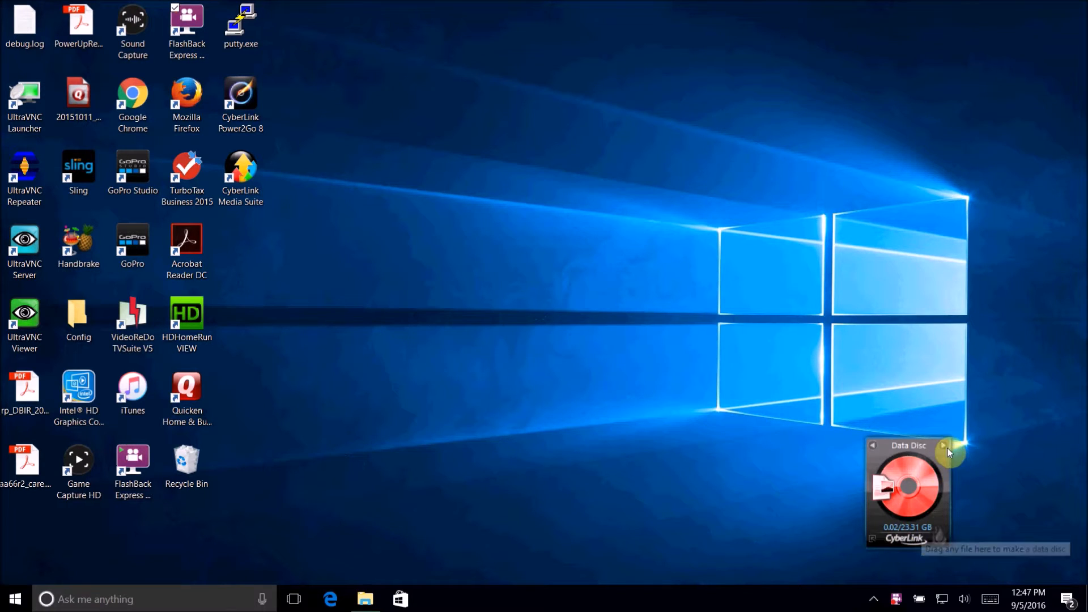
# Open a new Data Disc - Blu-ray Disc compilation from the Power2Go desktop gadget.
pyautogui.click(944, 445)
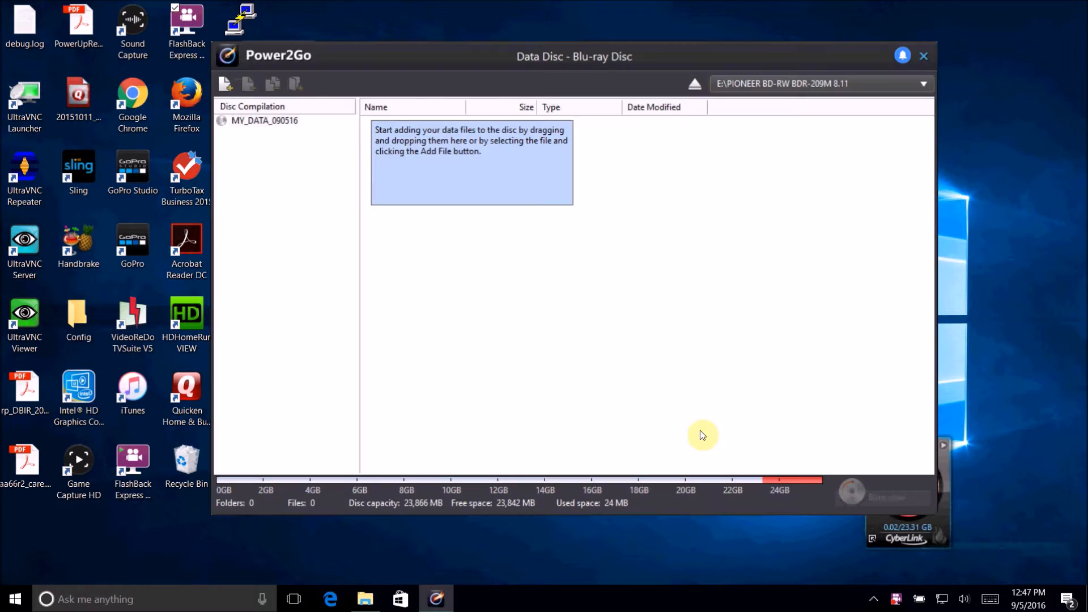
pyautogui.moveTo(511, 113)
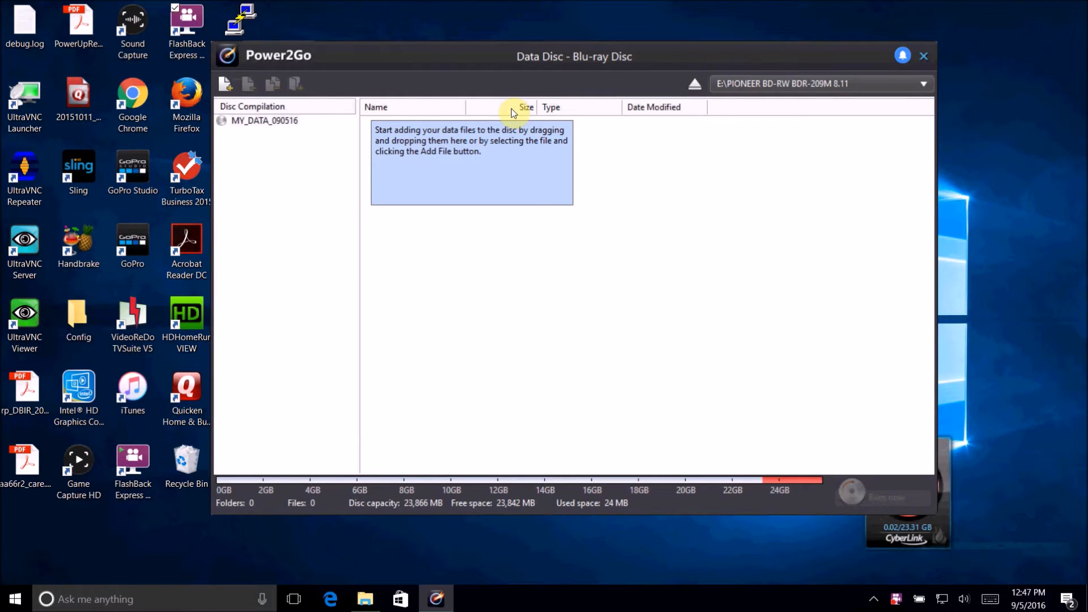
pyautogui.click(923, 83)
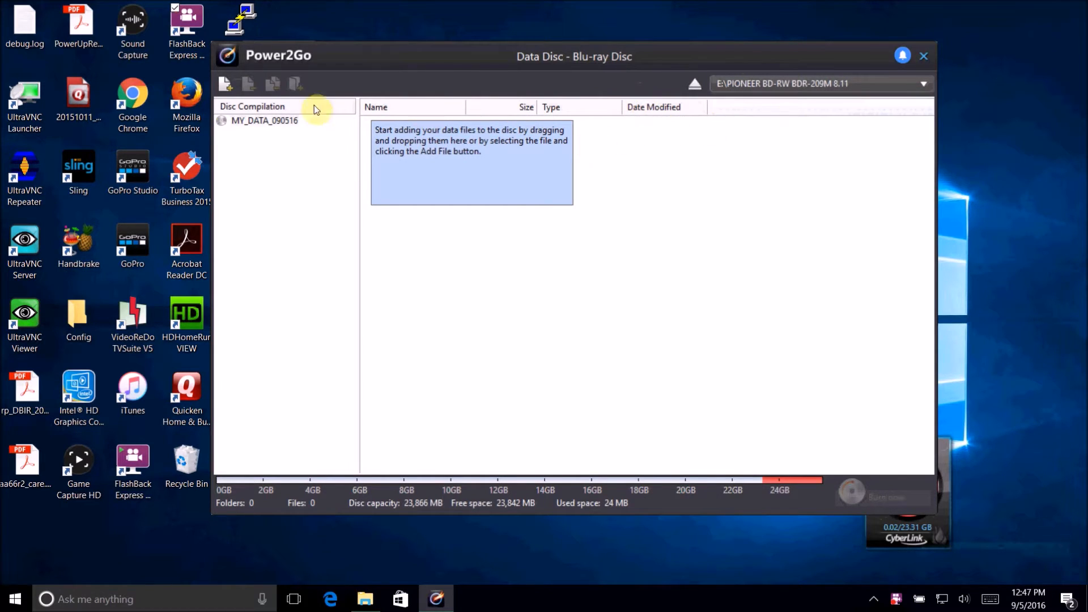
# Rename the disc volume to 'SuperBowl43_bkup'.
pyautogui.doubleClick(265, 121)
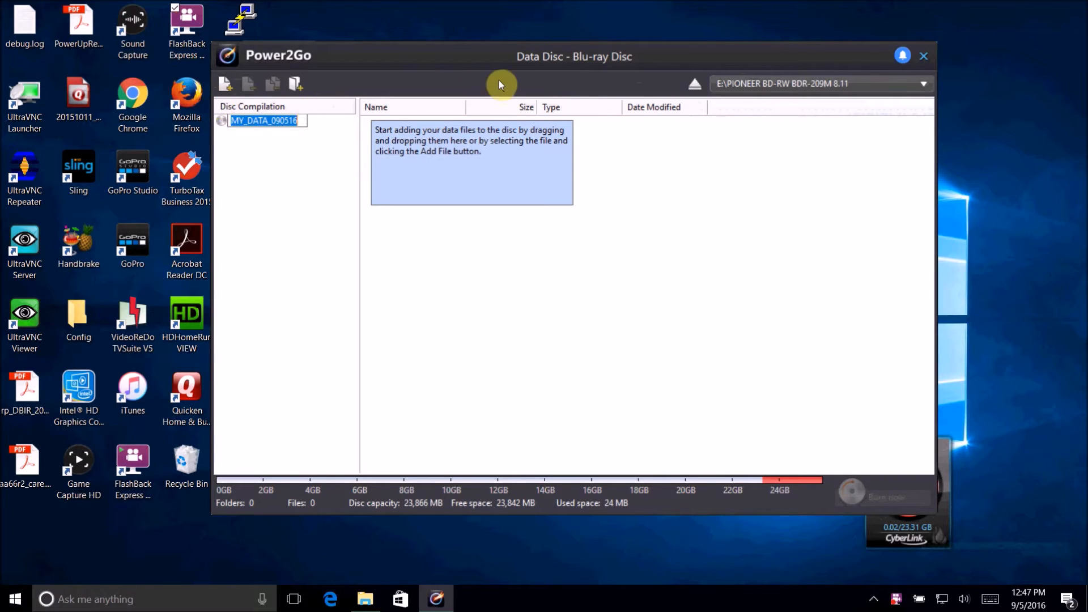
pyautogui.moveTo(309, 93)
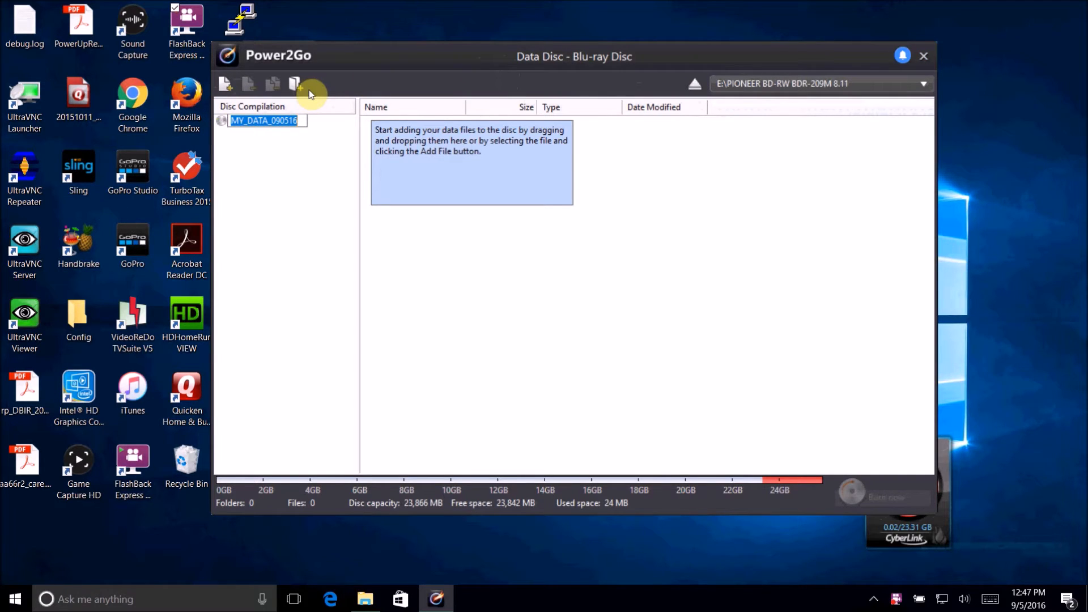
pyautogui.write('SuperB')
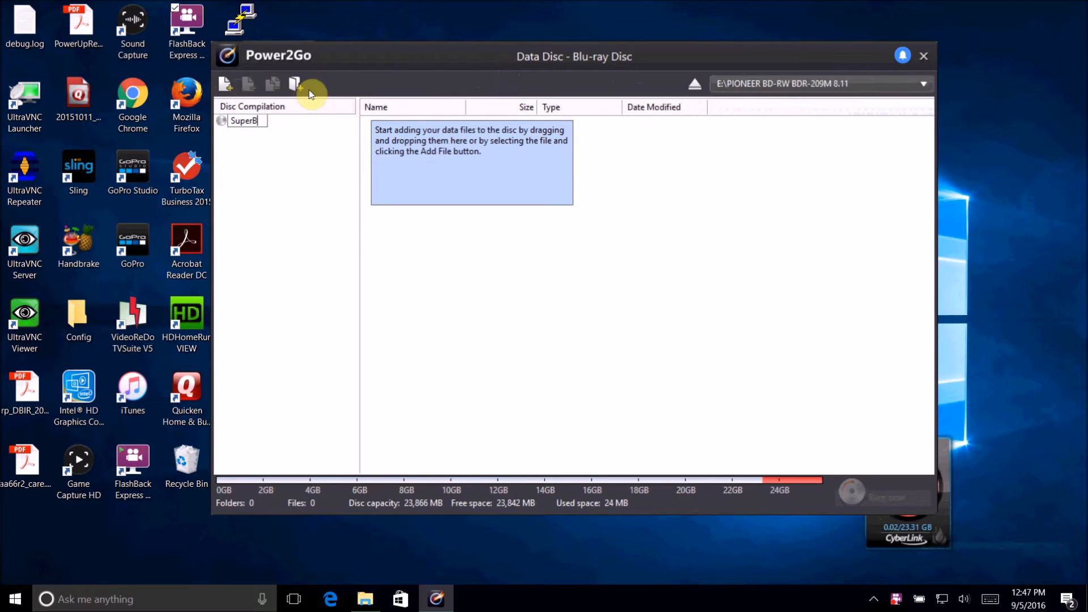
pyautogui.write('owl')
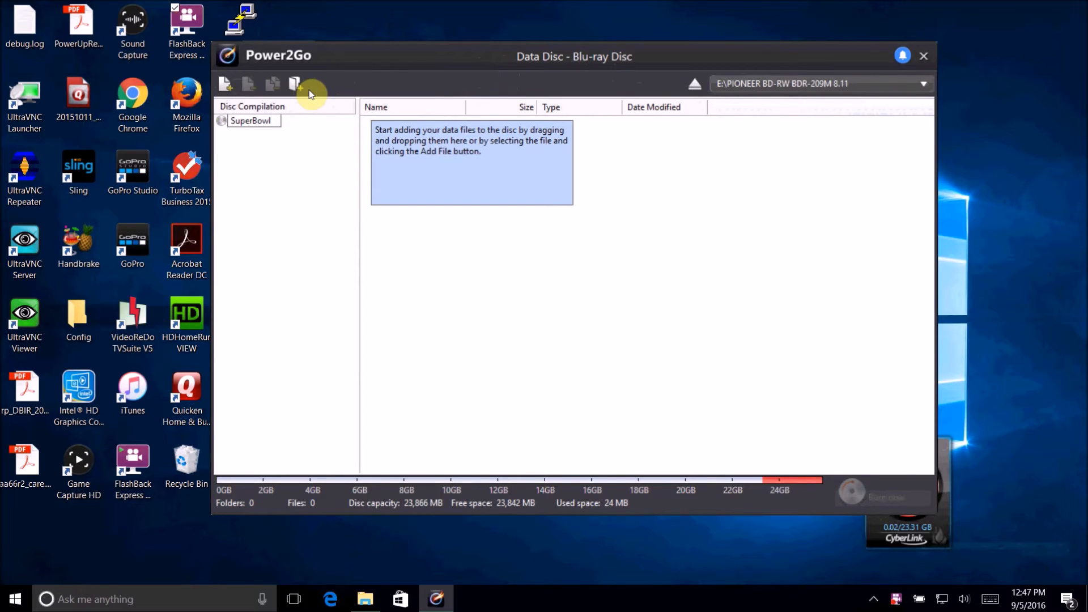
pyautogui.write('43')
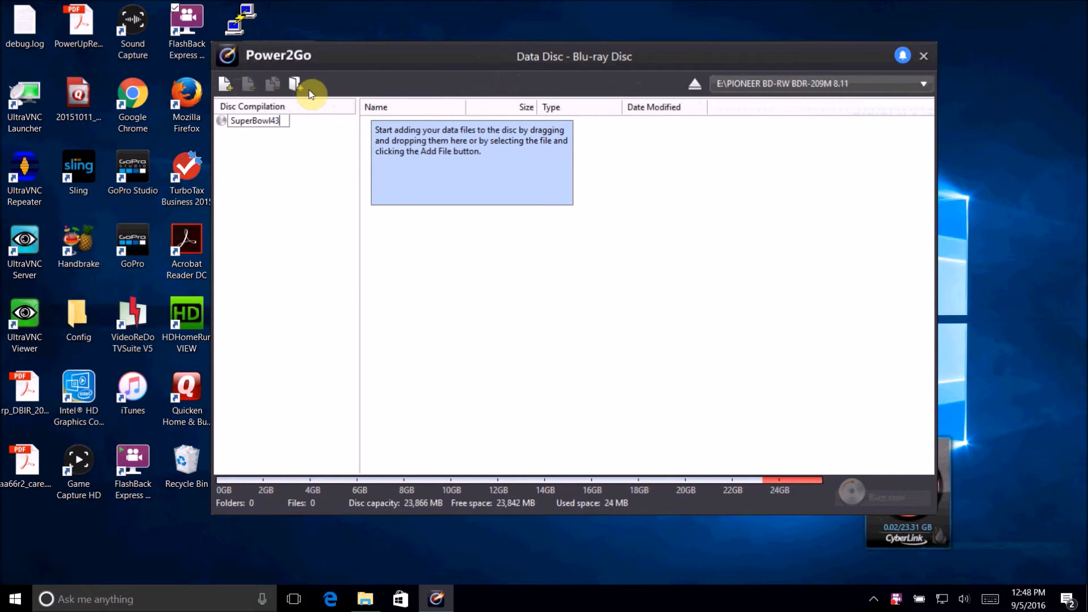
pyautogui.write('_bkup')
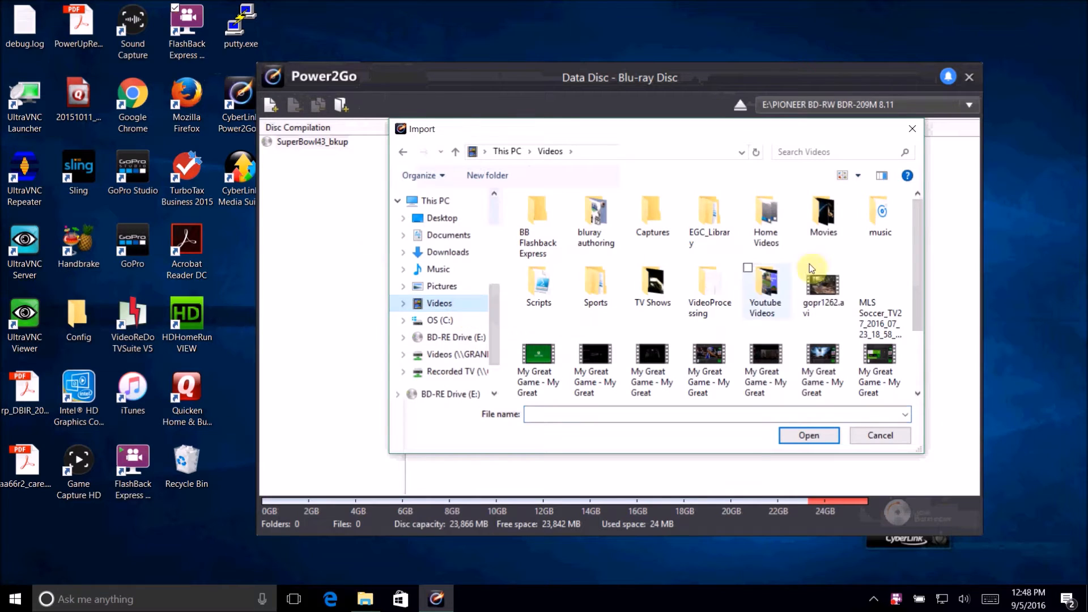
# Import 'Super Bowl XLIII Pittsburgh and Arizona 2009' MP4 from Videos > Sports > NFL > SuperBowls.
pyautogui.doubleClick(595, 284)
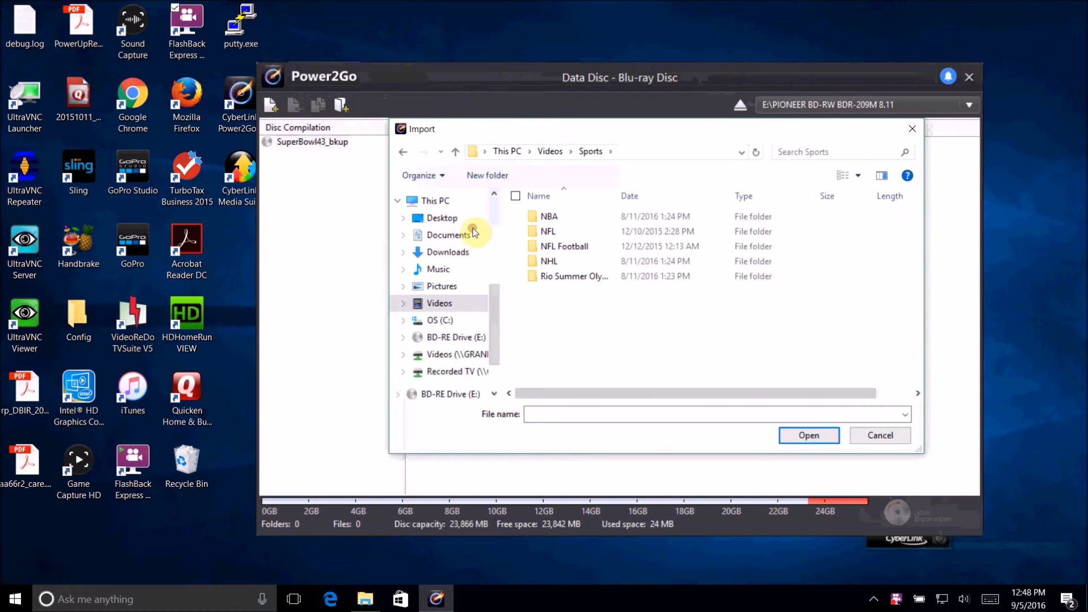
pyautogui.doubleClick(548, 231)
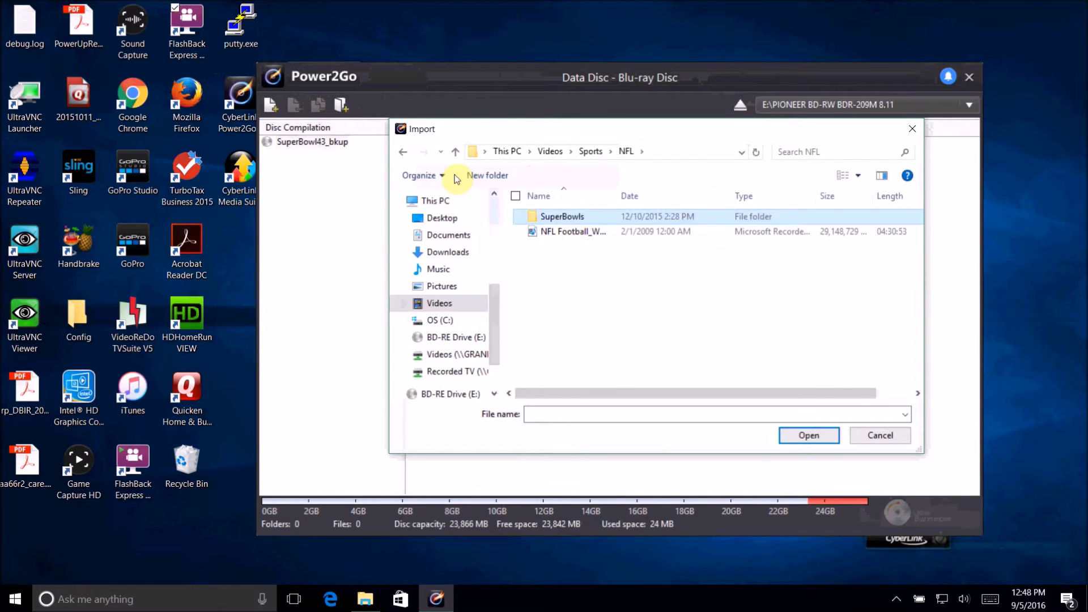
pyautogui.doubleClick(563, 216)
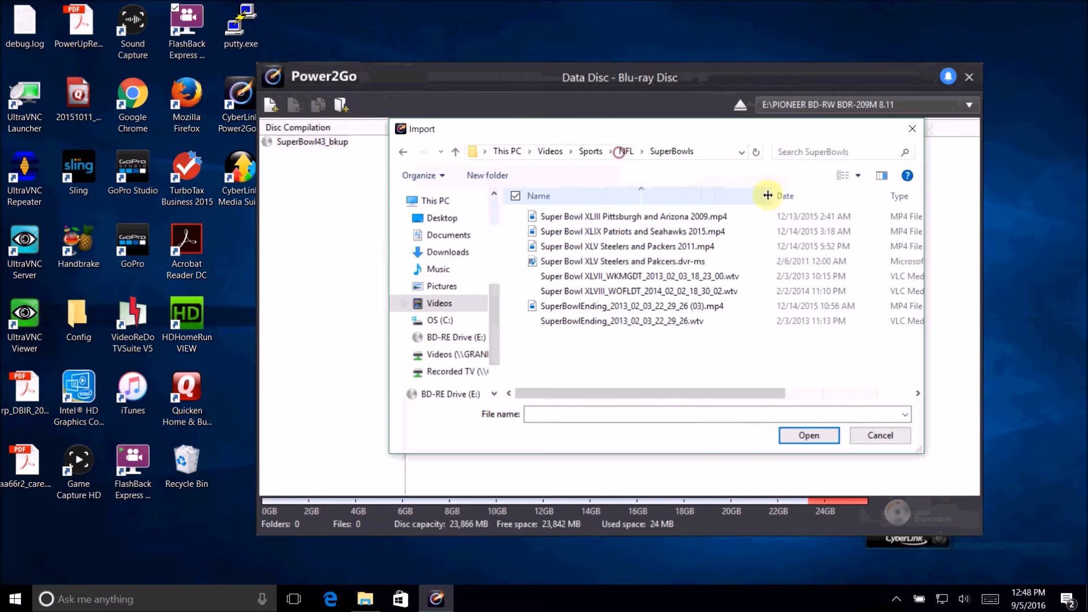
pyautogui.click(633, 216)
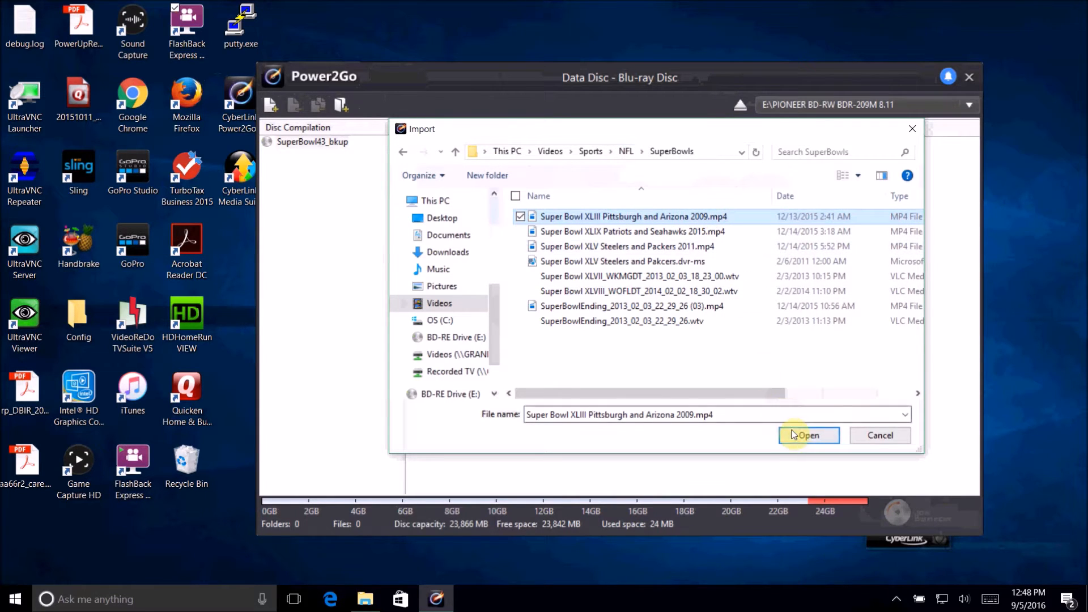
pyautogui.click(807, 435)
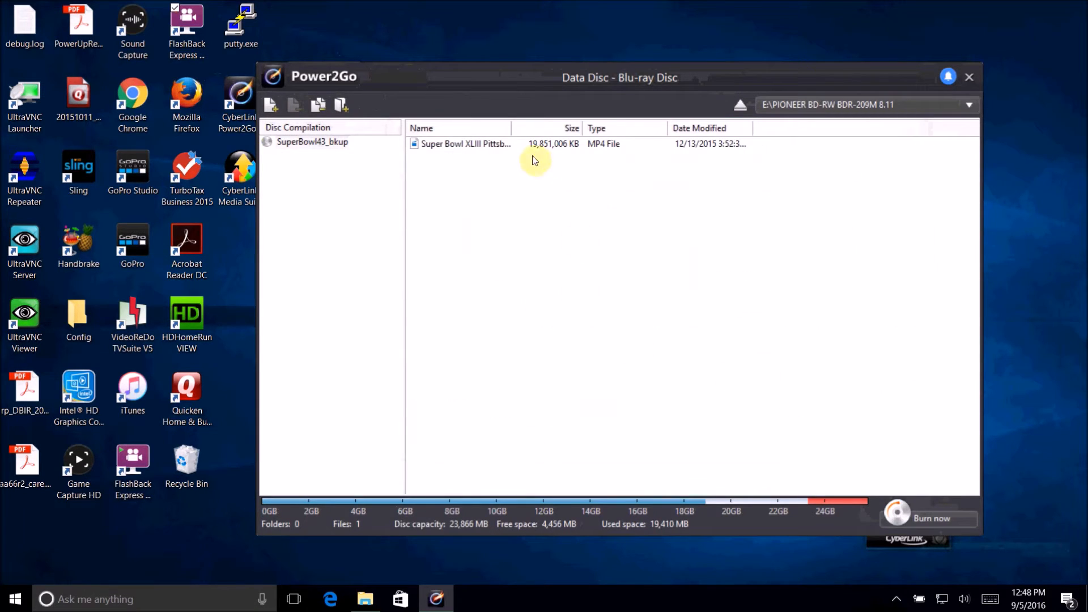
pyautogui.moveTo(769, 511)
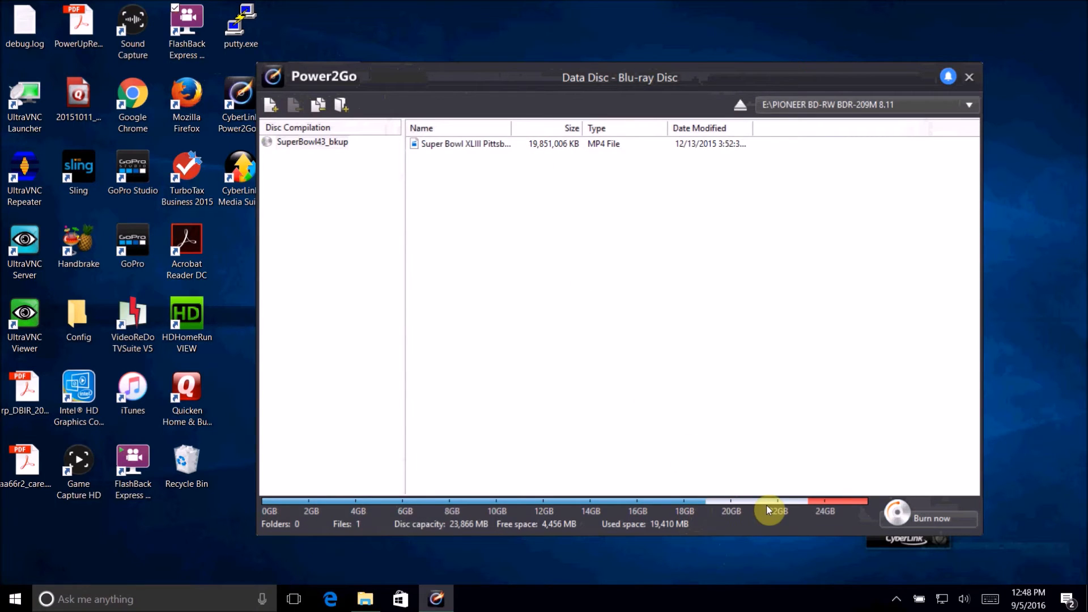
pyautogui.moveTo(579, 96)
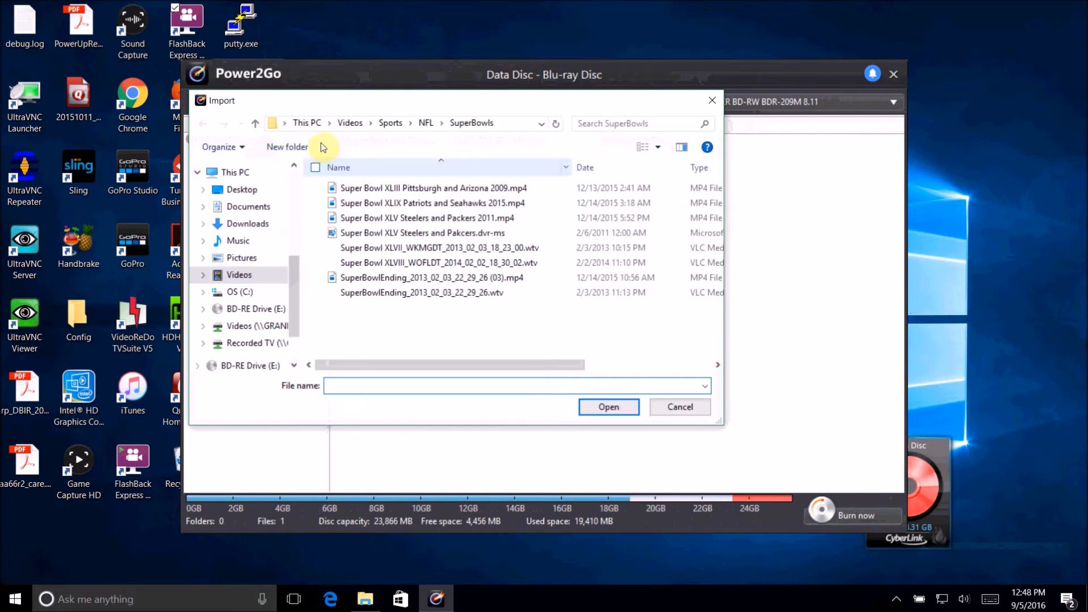
# Add the NFL Football Super Bowl XLIII and Roelthisberger to Holmes MP4s.
pyautogui.click(427, 123)
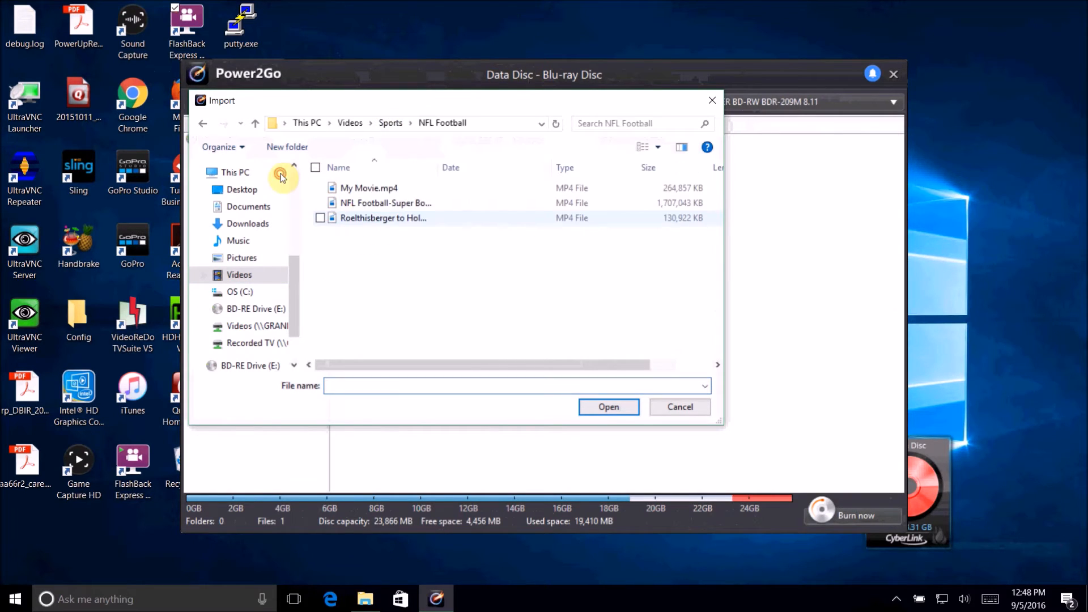
pyautogui.moveTo(380, 192)
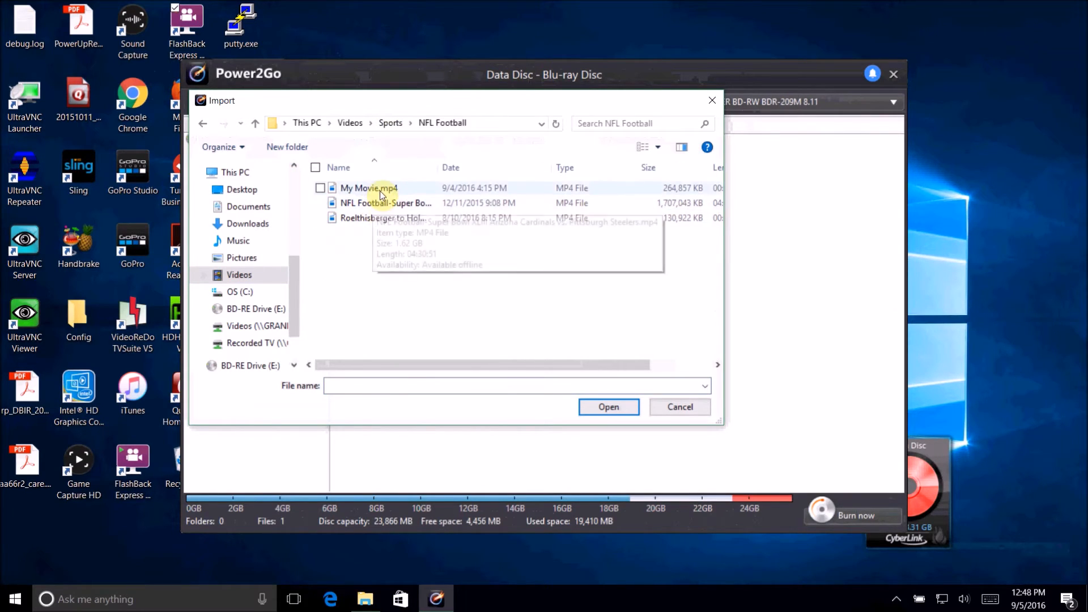
pyautogui.moveTo(380, 203)
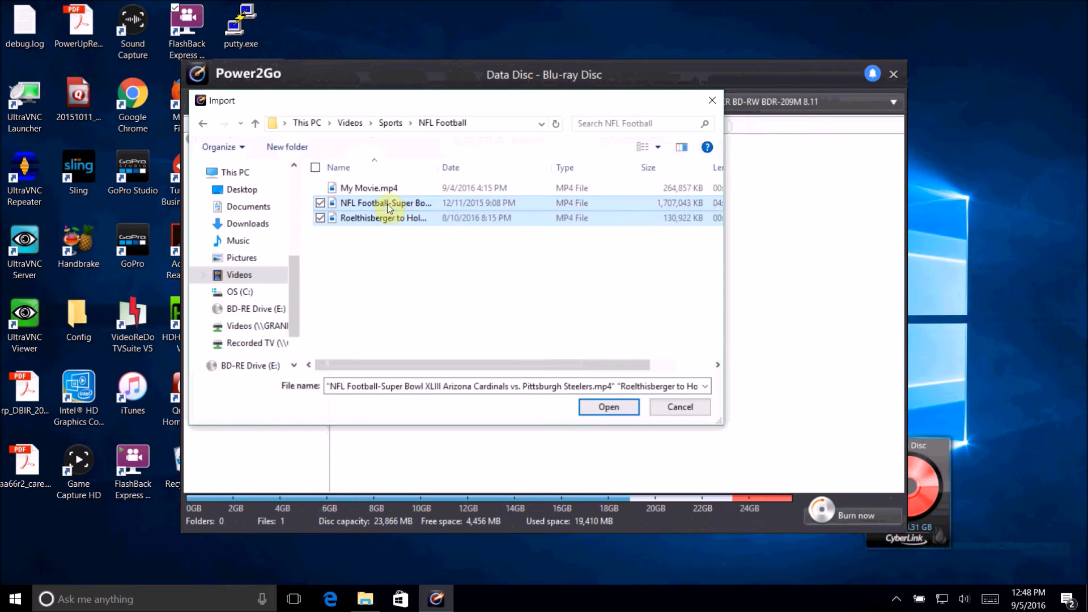
pyautogui.click(608, 407)
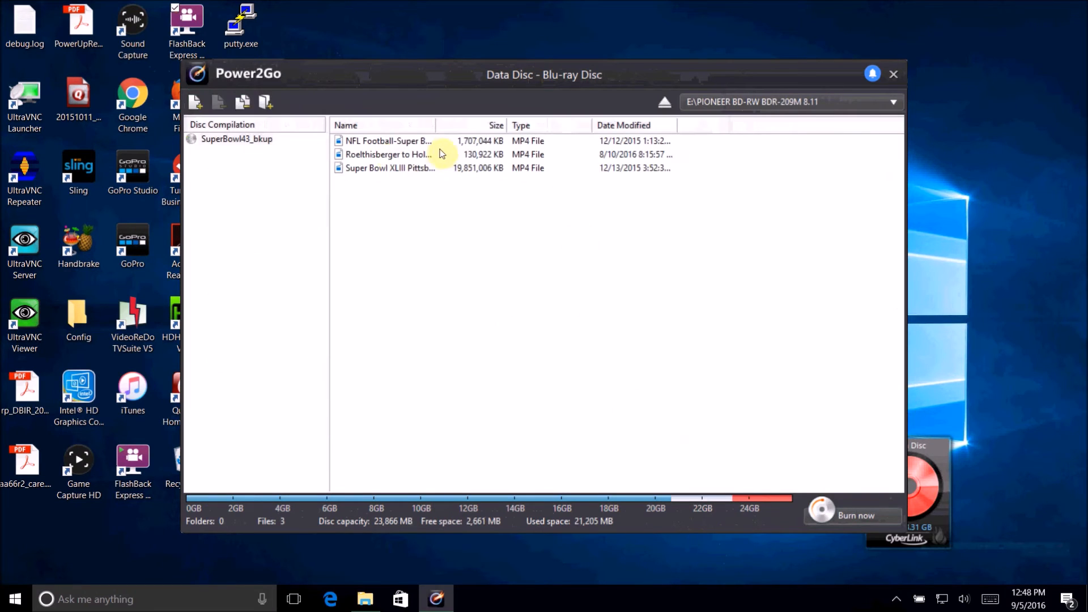
# Remove the NFL Football Super Bowl clip, burn the two remaining videos, and minimize Power2Go.
pyautogui.click(386, 141)
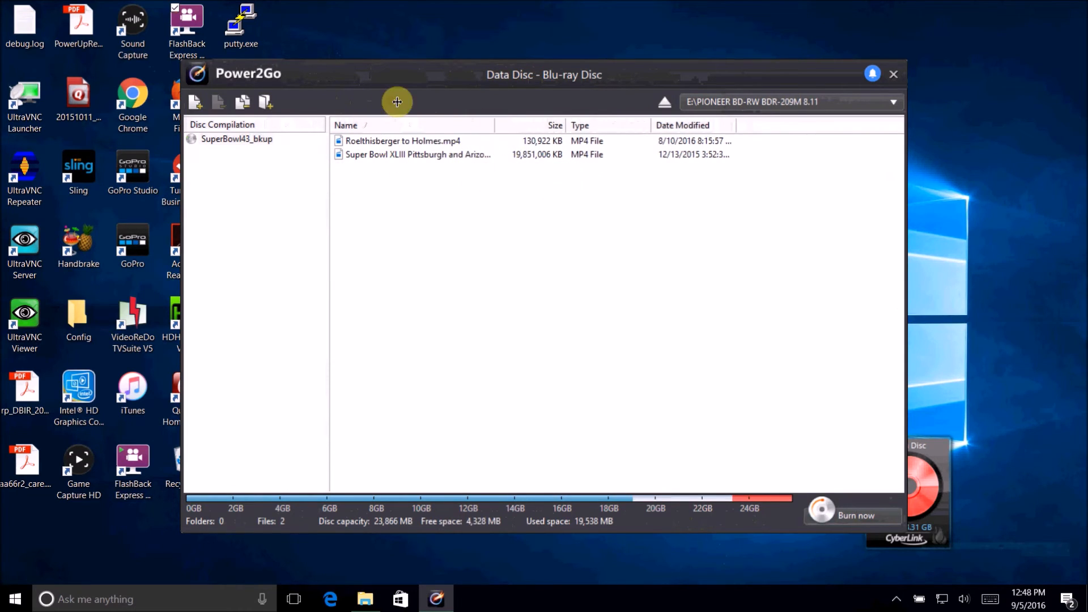
pyautogui.moveTo(840, 486)
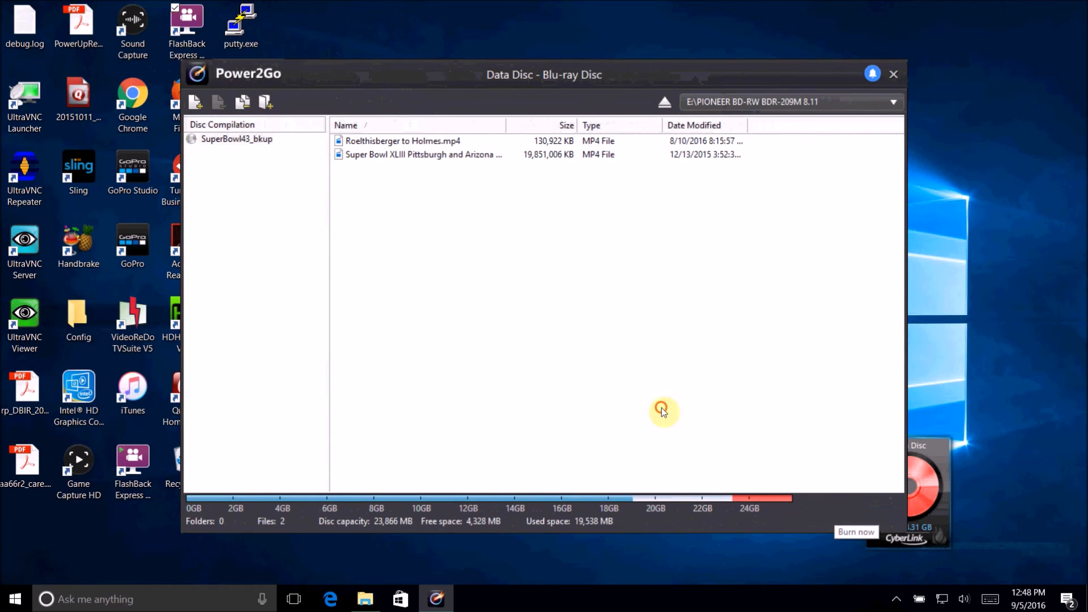
pyautogui.moveTo(855, 516)
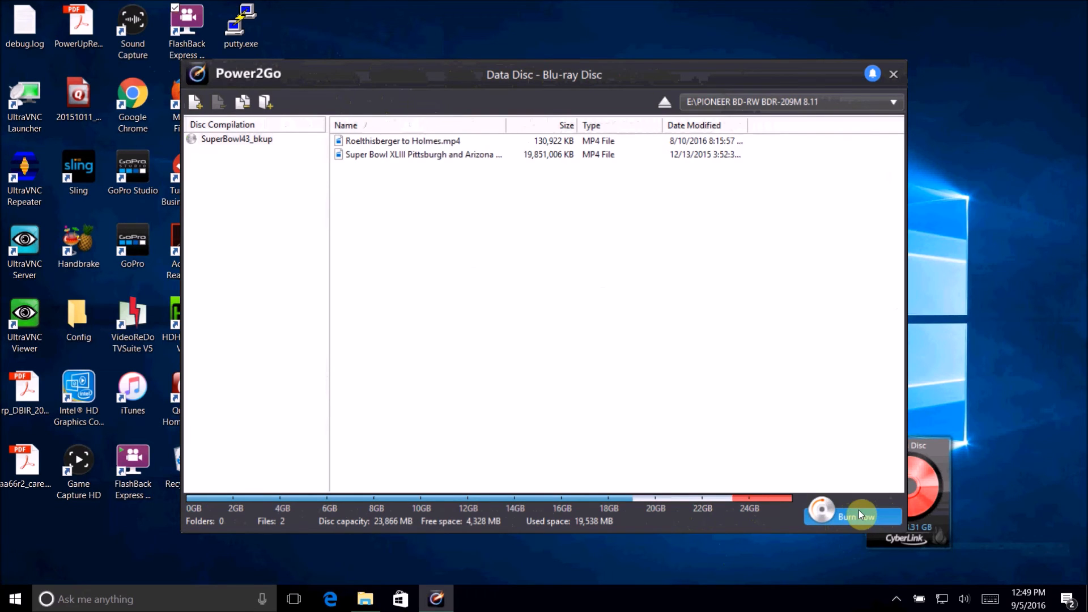
pyautogui.click(852, 516)
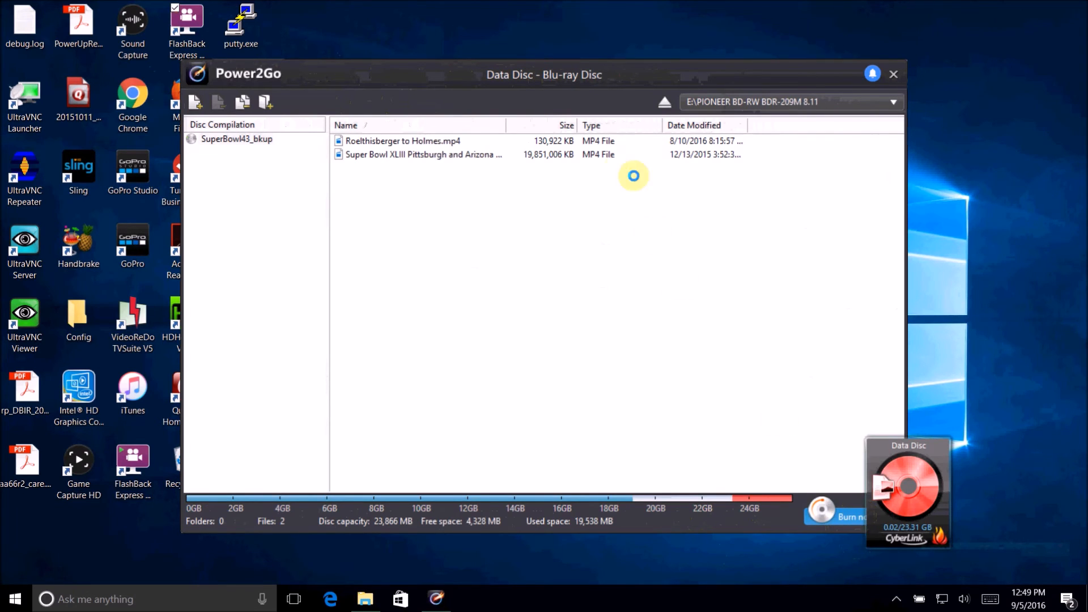
pyautogui.click(893, 73)
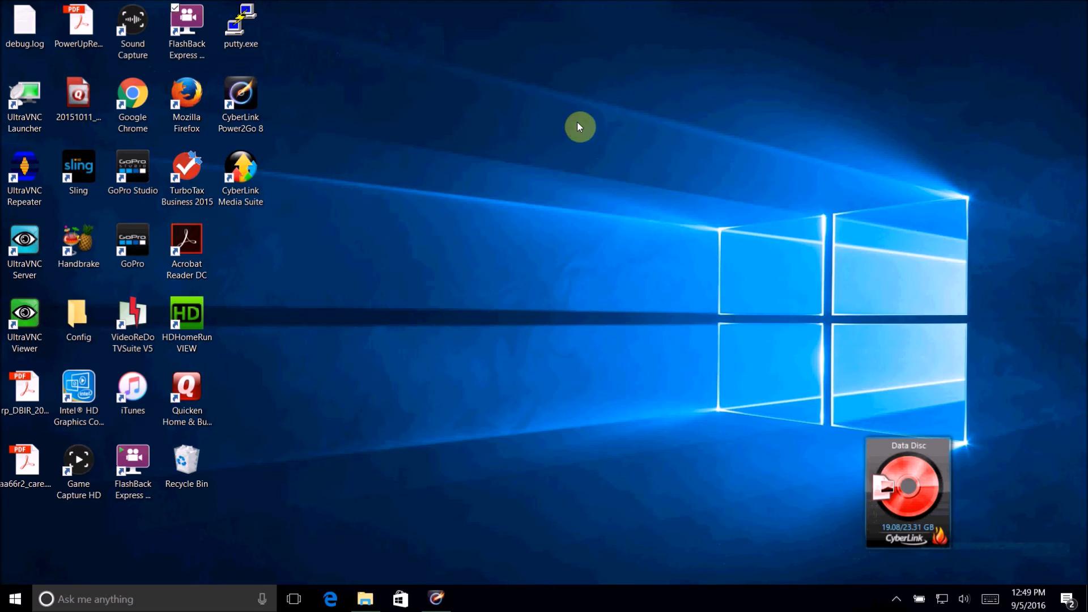
# Check the burn progress widget, showing 0% complete.
pyautogui.click(891, 529)
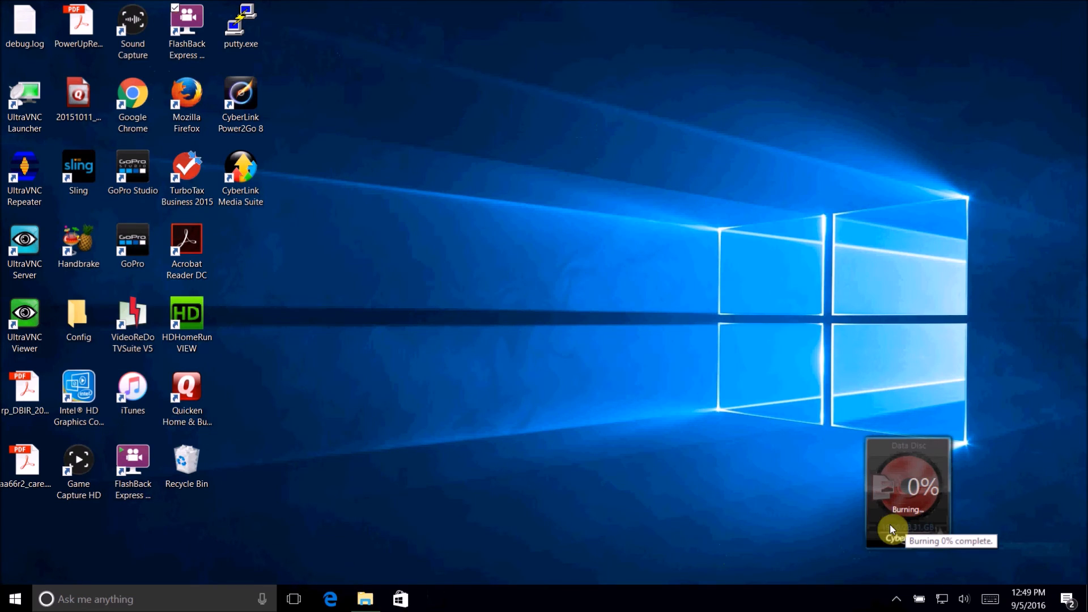
pyautogui.moveTo(813, 551)
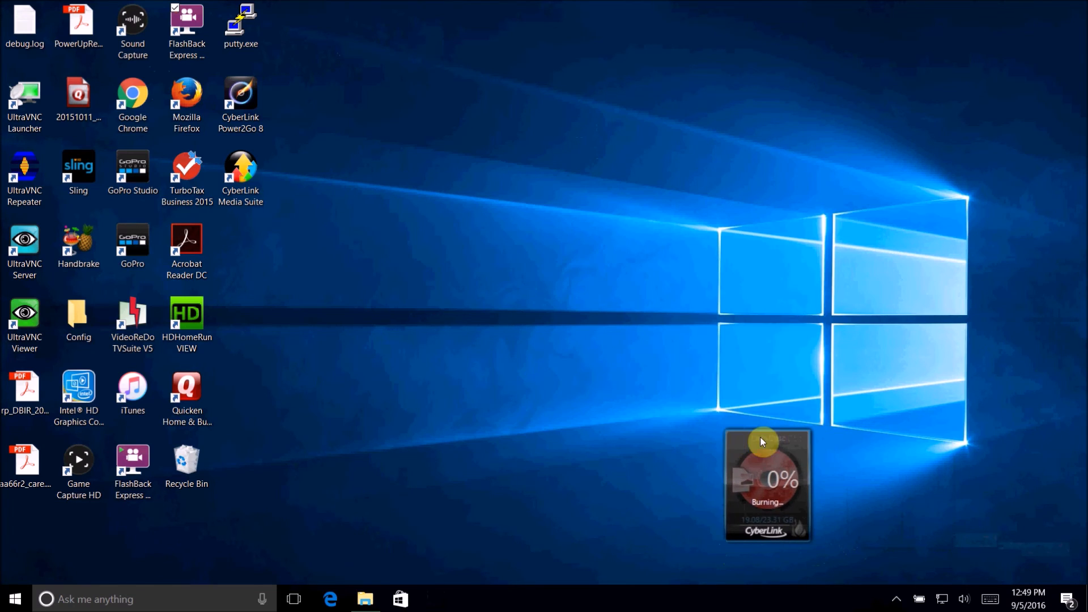
pyautogui.moveTo(772, 524)
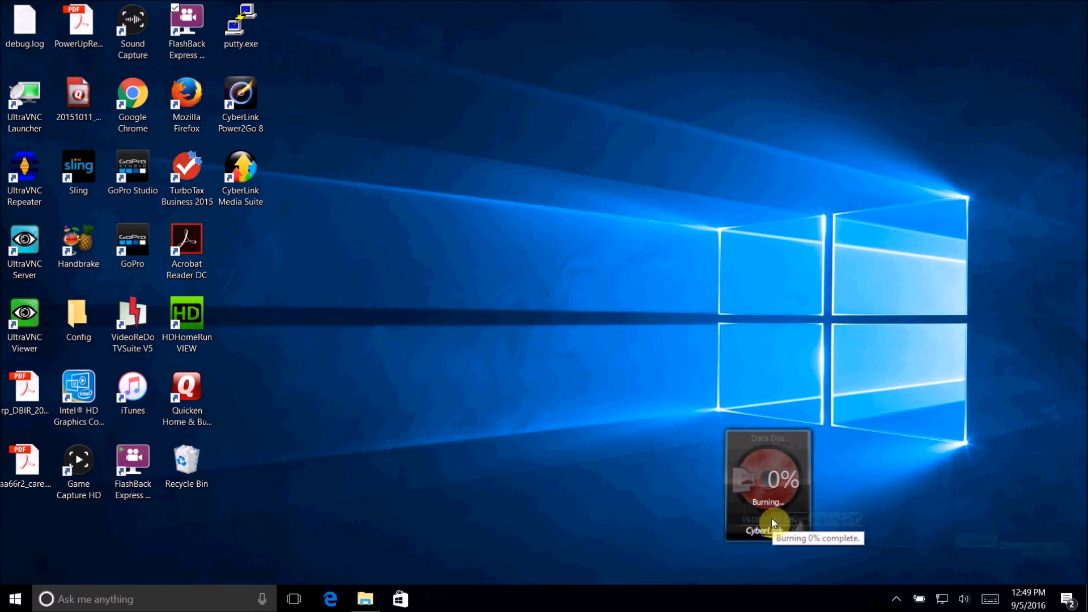
pyautogui.moveTo(880, 591)
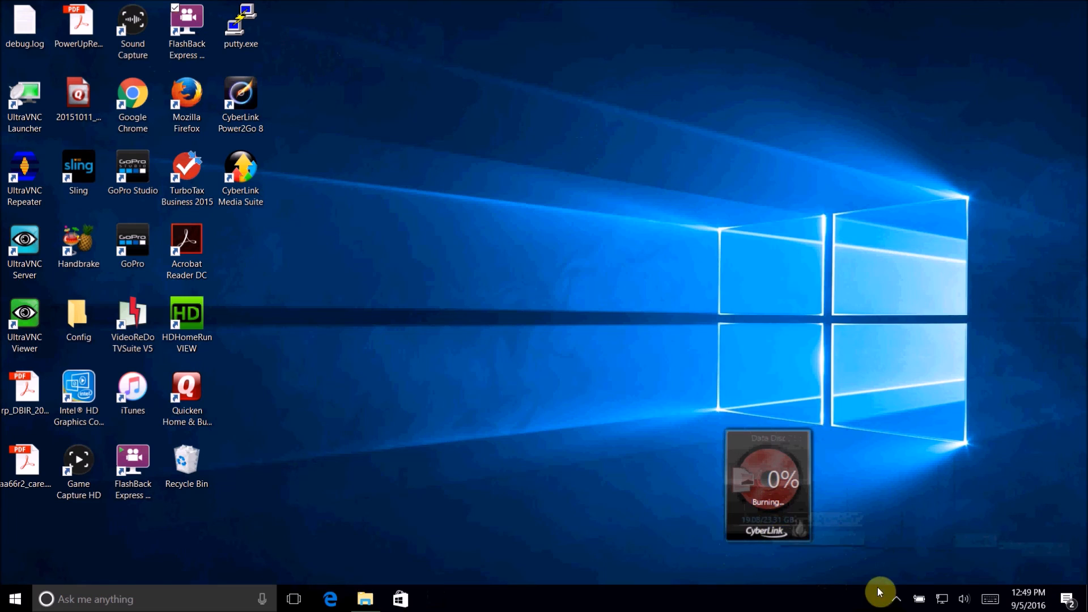
pyautogui.moveTo(891, 595)
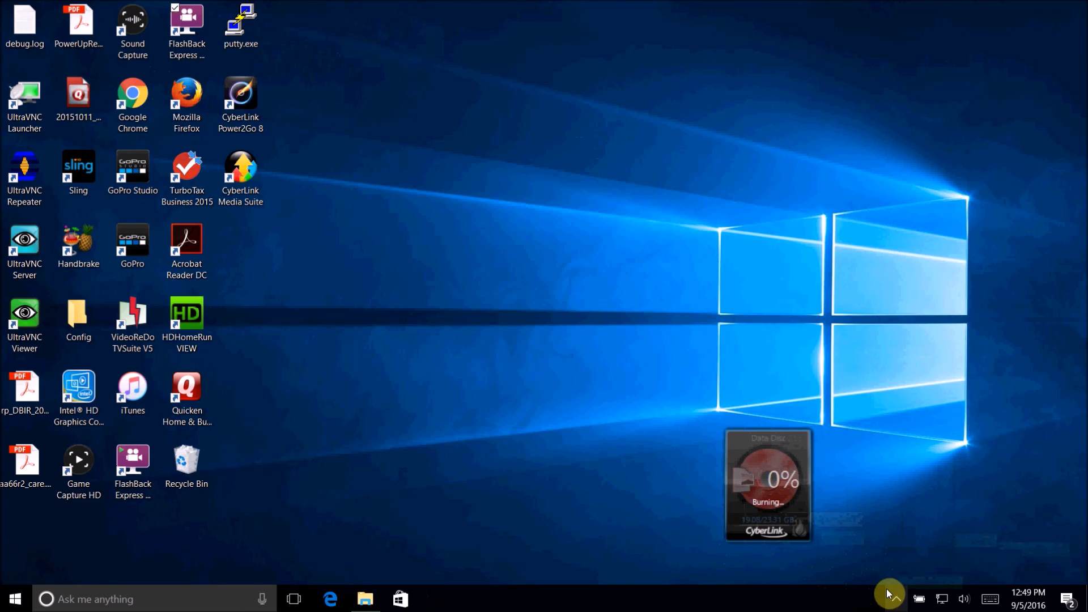
pyautogui.moveTo(804, 516)
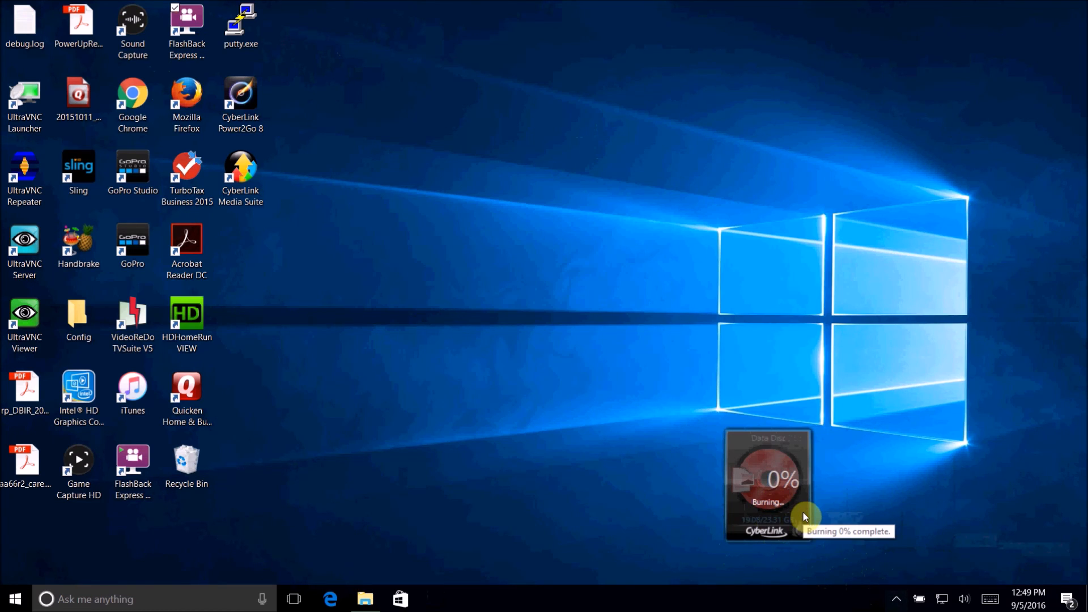
pyautogui.moveTo(842, 495)
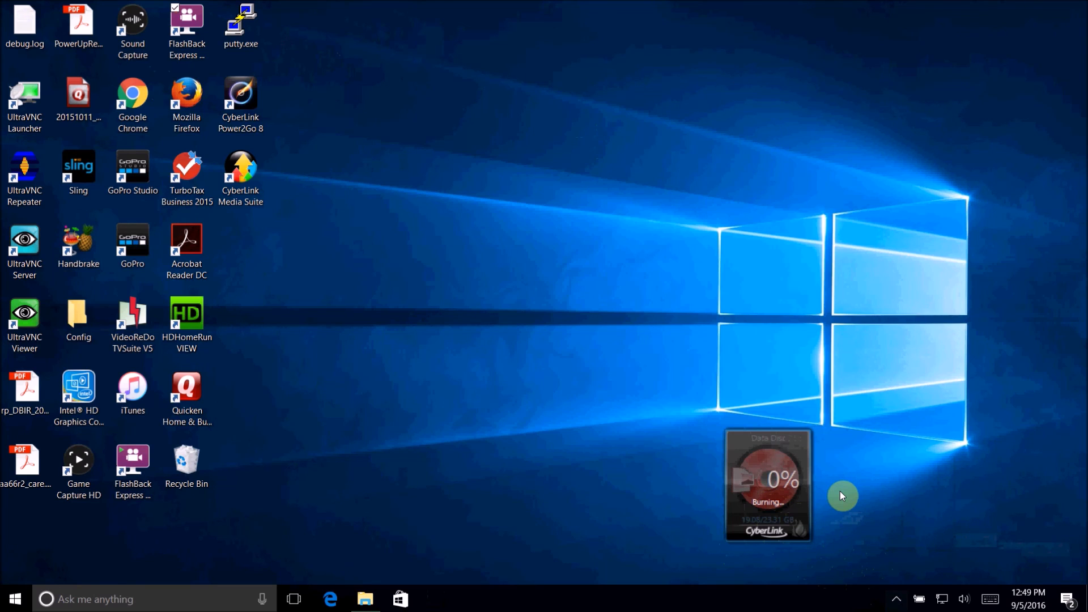
pyautogui.moveTo(882, 562)
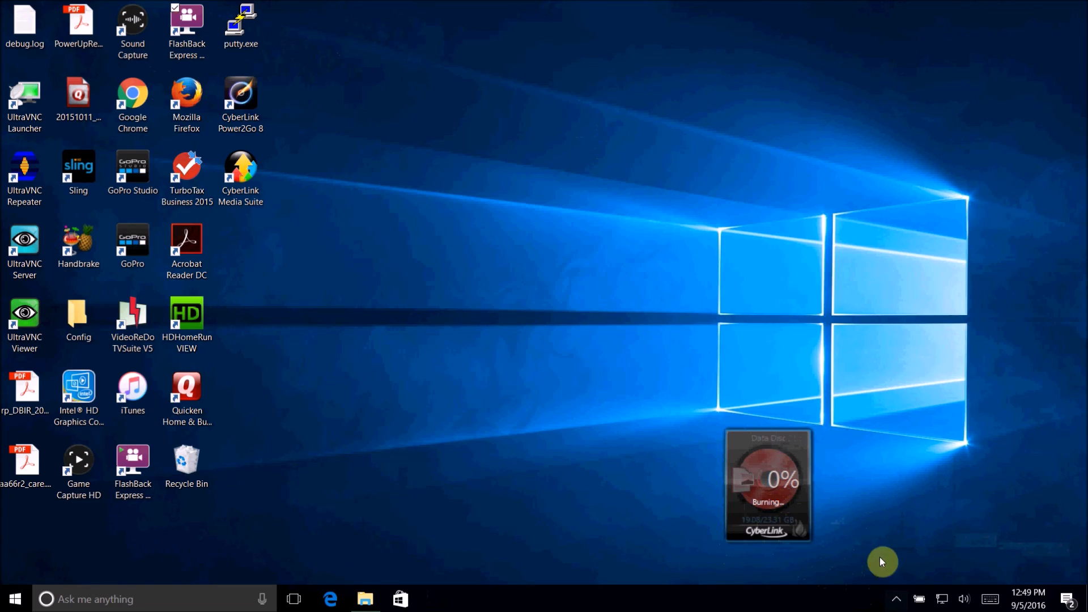